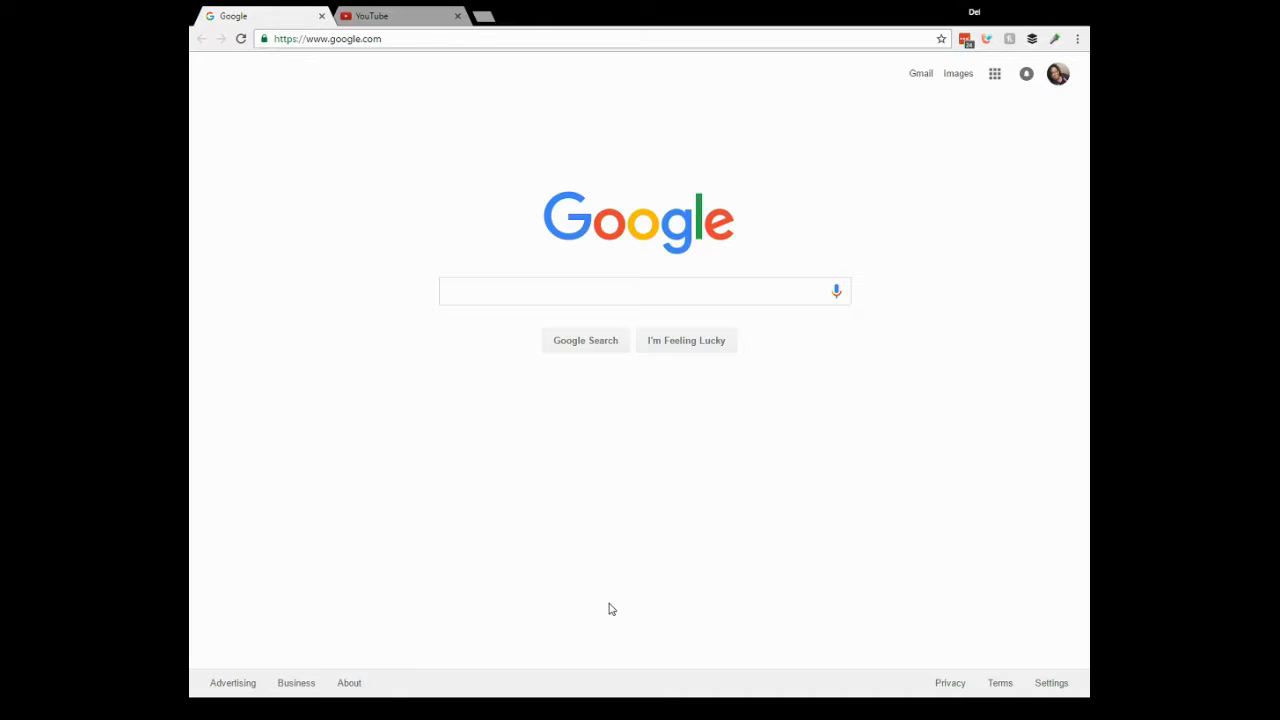
{"action": "mouse_move", "coordinate": [640, 332]}
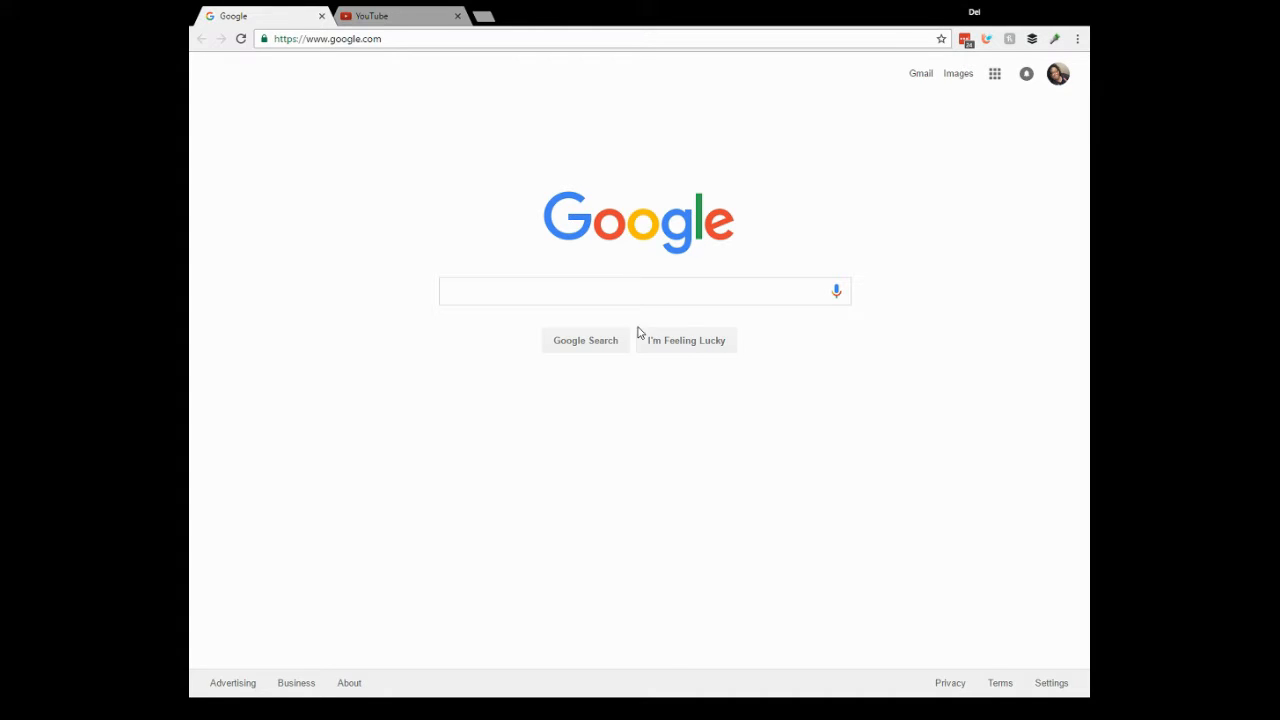
{"action": "mouse_move", "coordinate": [548, 248]}
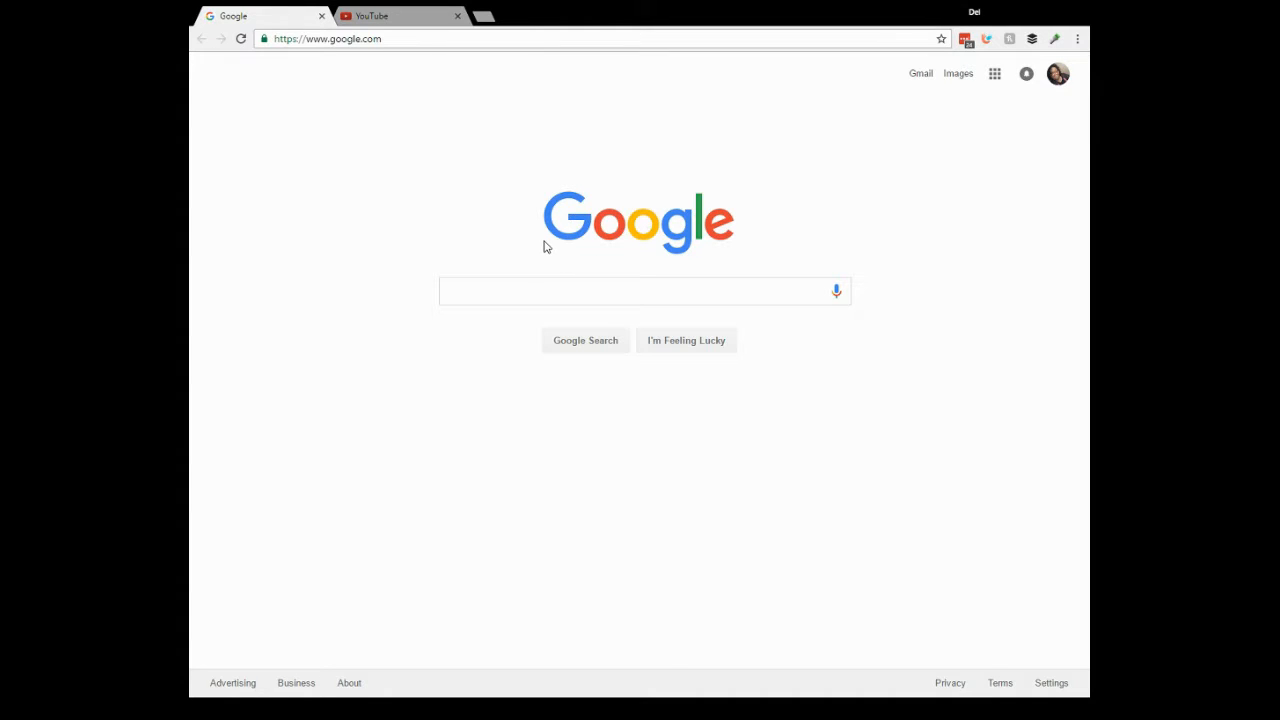
{"action": "mouse_move", "coordinate": [532, 260]}
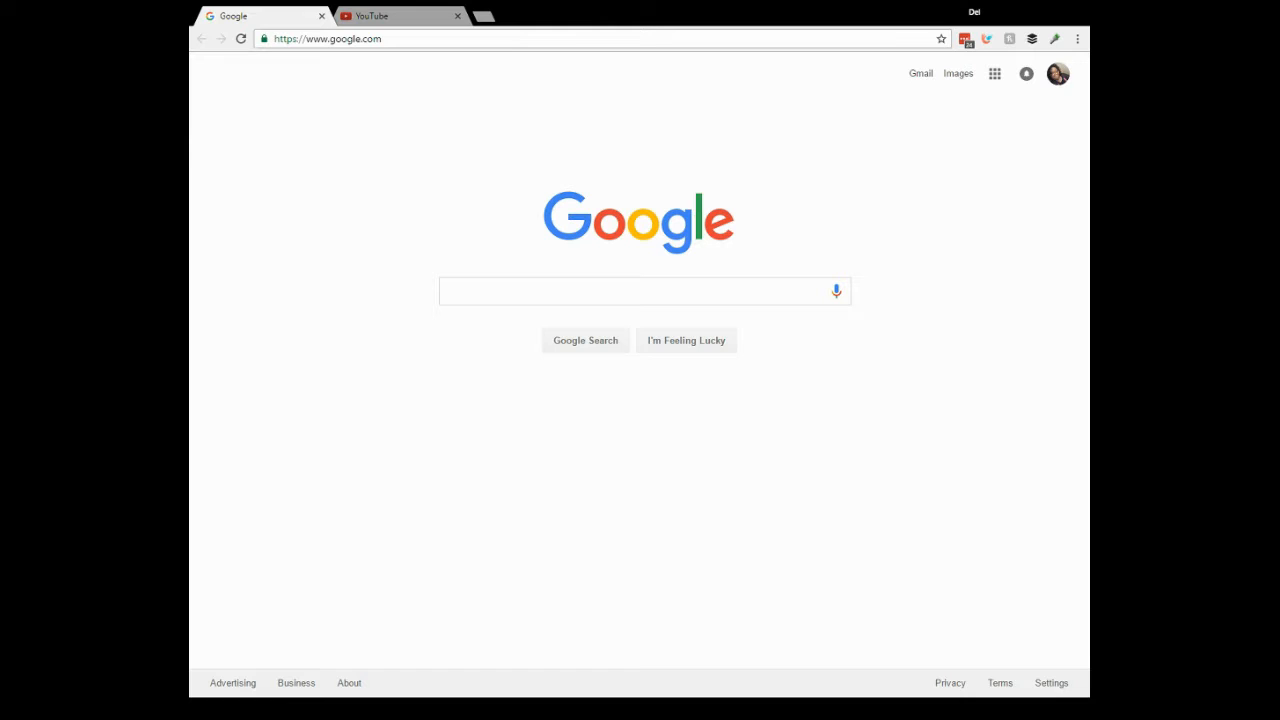
Search Google for 'how to hook up my new roku' and filter to Videos results
{"action": "left_click", "coordinate": [644, 292]}
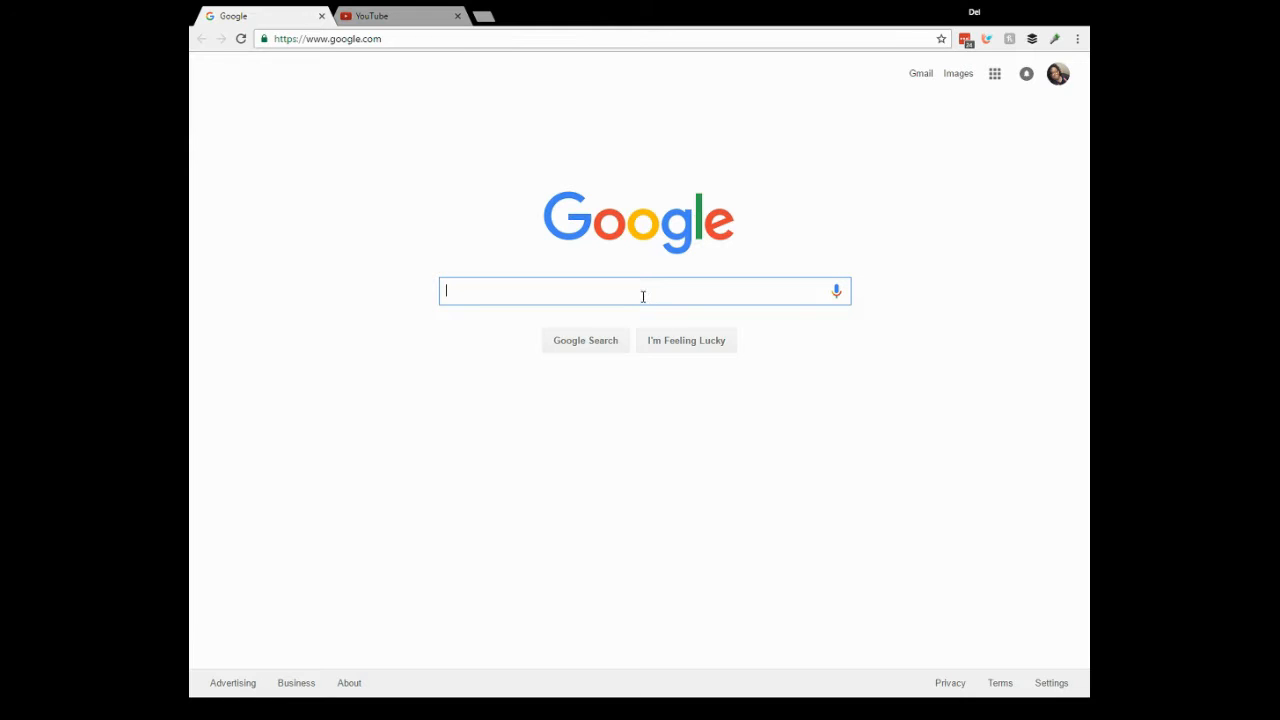
{"action": "mouse_move", "coordinate": [1008, 458]}
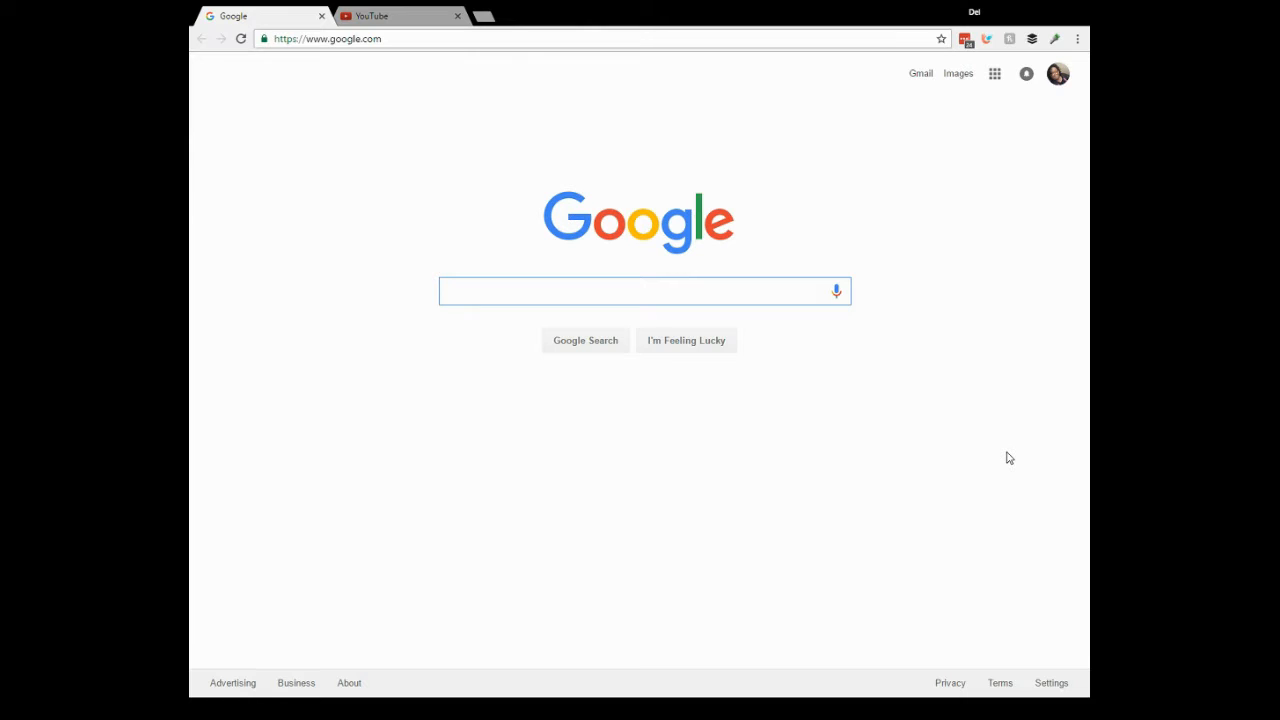
{"action": "type", "text": "h"}
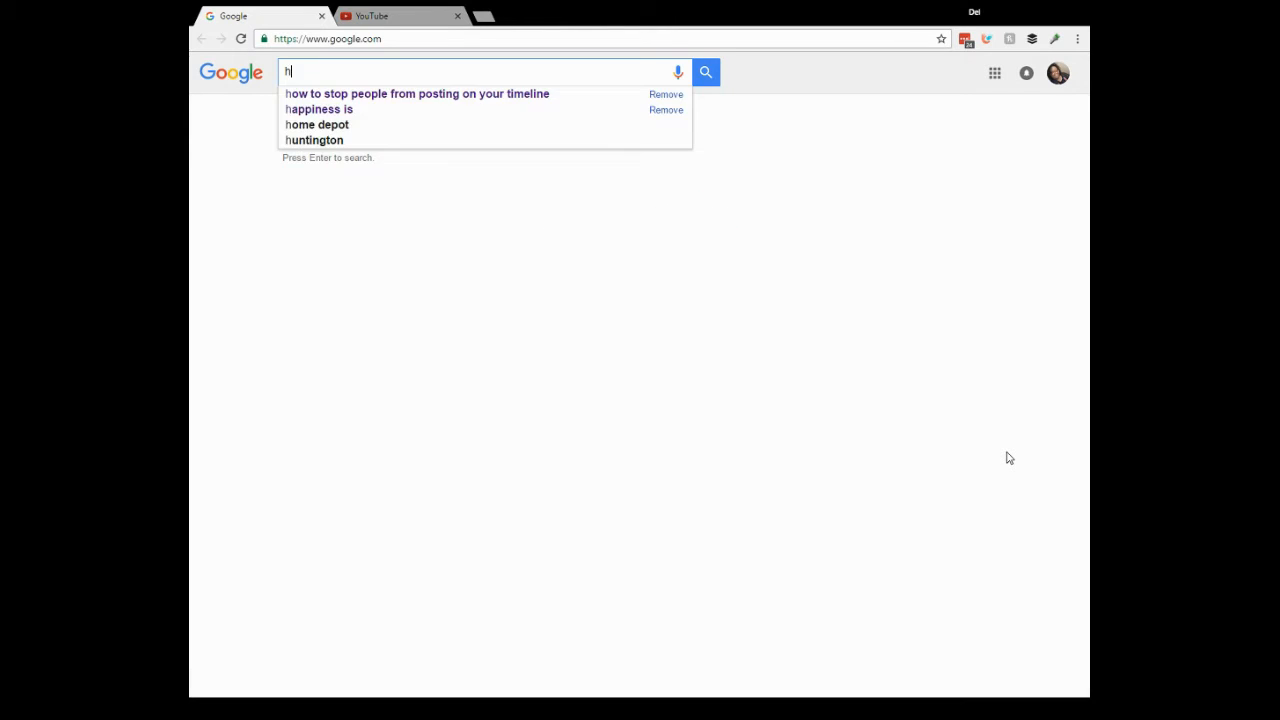
{"action": "type", "text": "ow to hook u"}
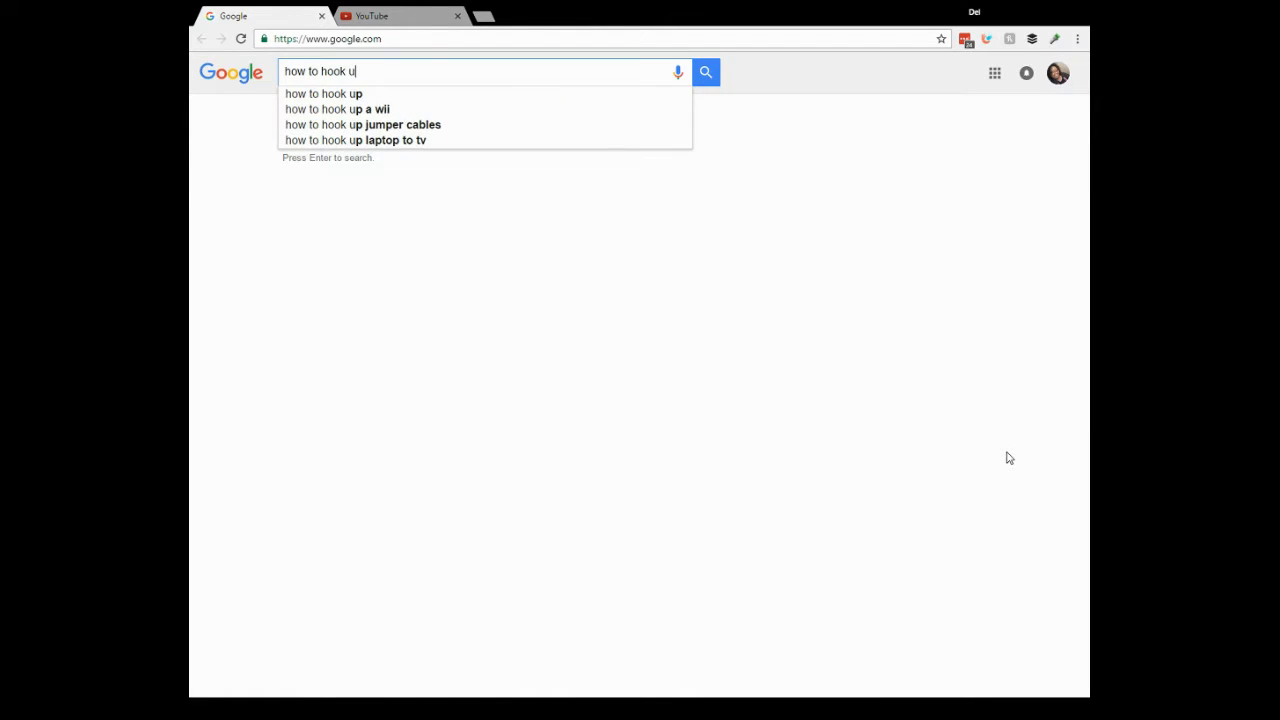
{"action": "type", "text": "p my new roku"}
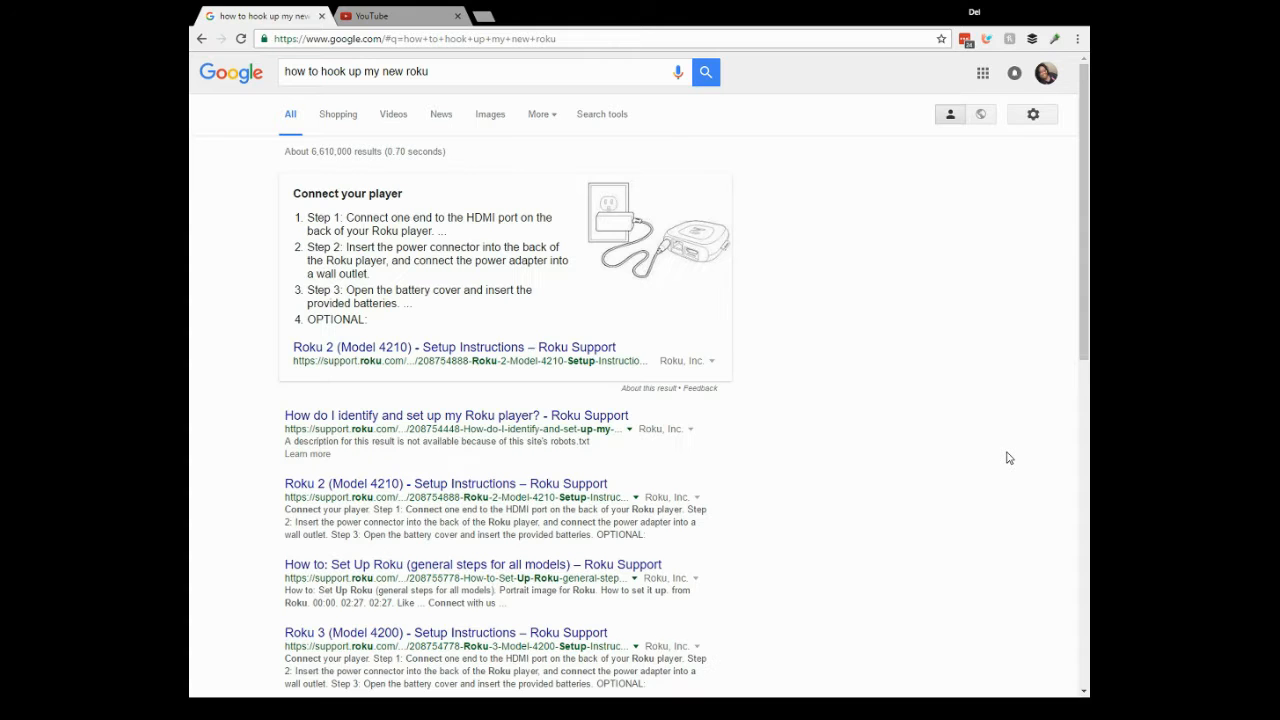
{"action": "mouse_move", "coordinate": [772, 556]}
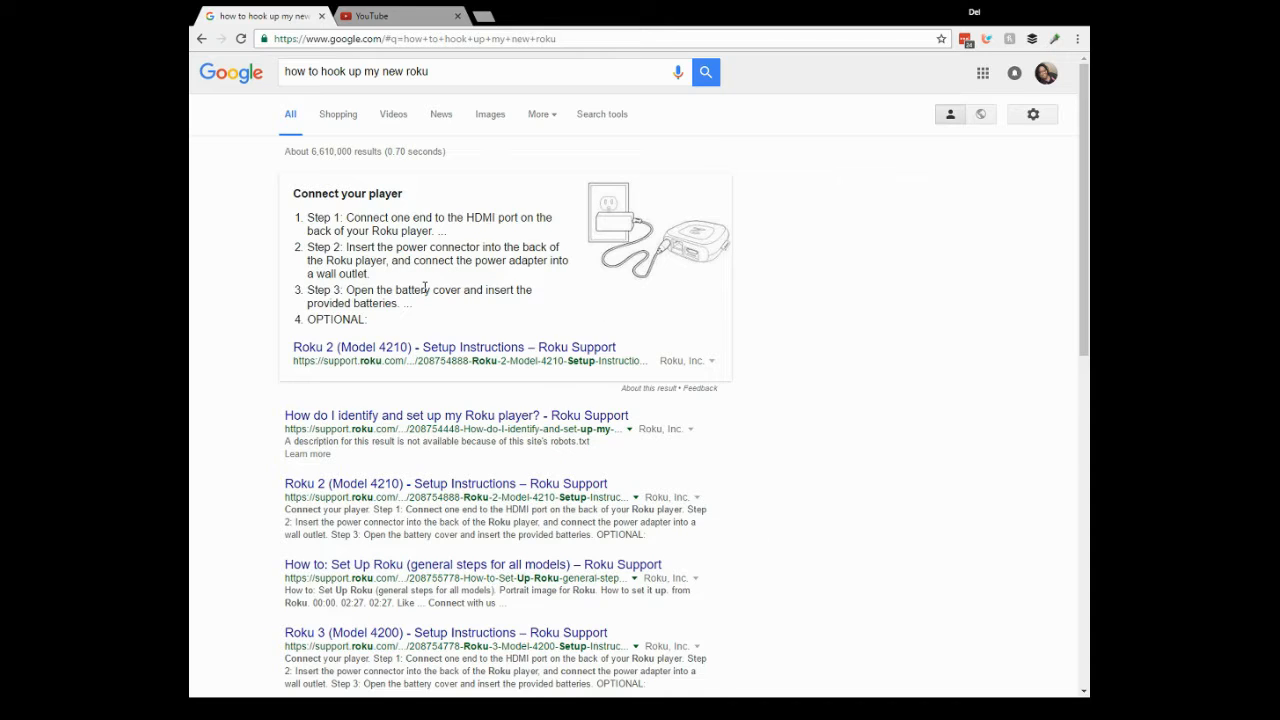
{"action": "mouse_move", "coordinate": [478, 196]}
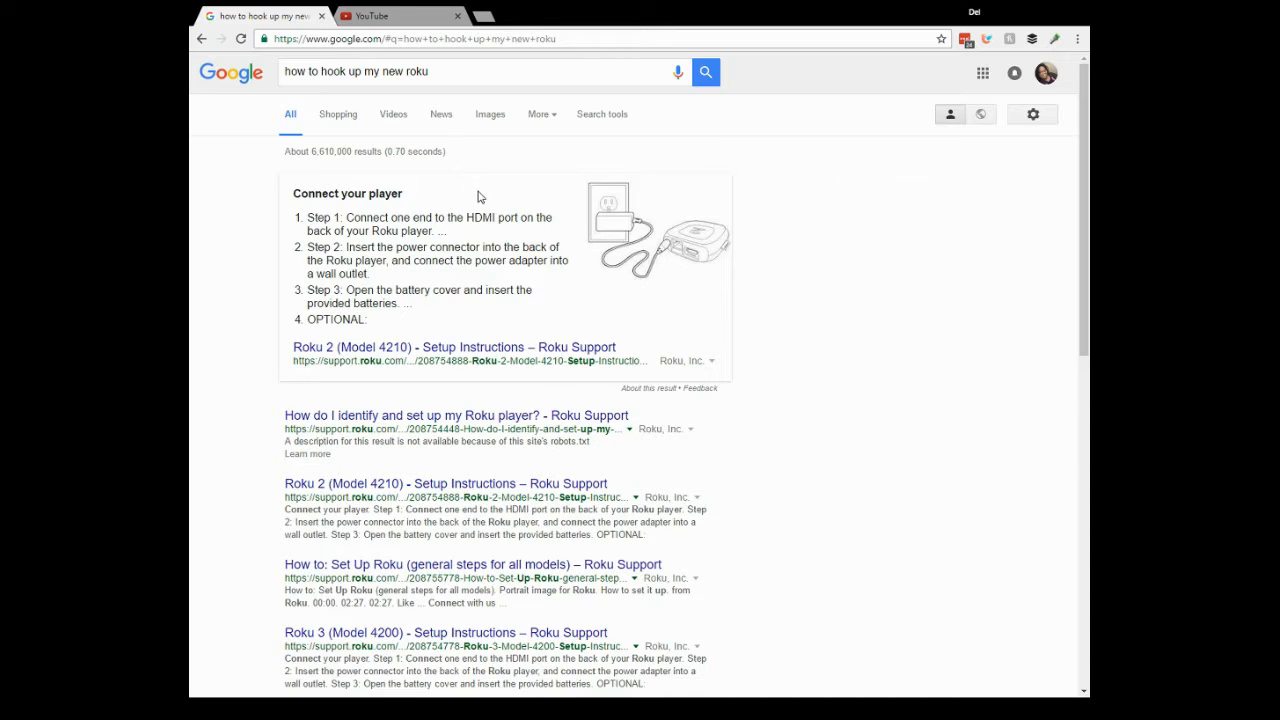
{"action": "left_click", "coordinate": [392, 114]}
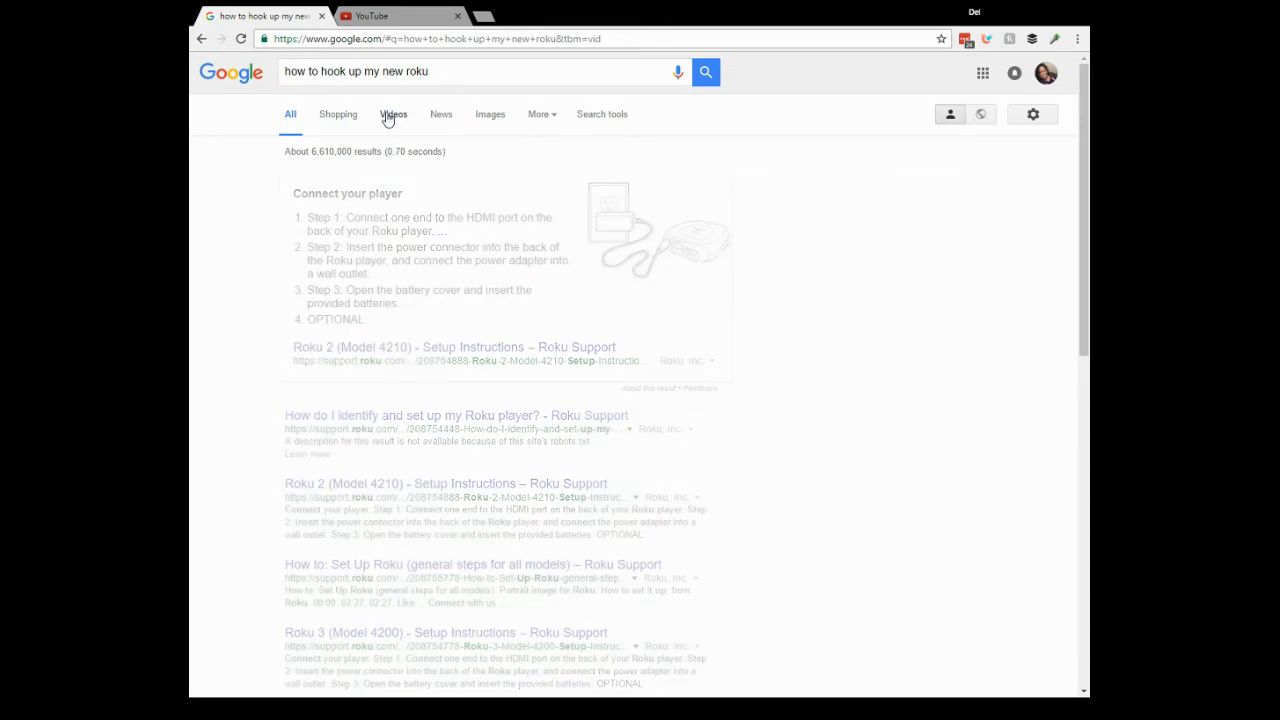
{"action": "left_click", "coordinate": [392, 114]}
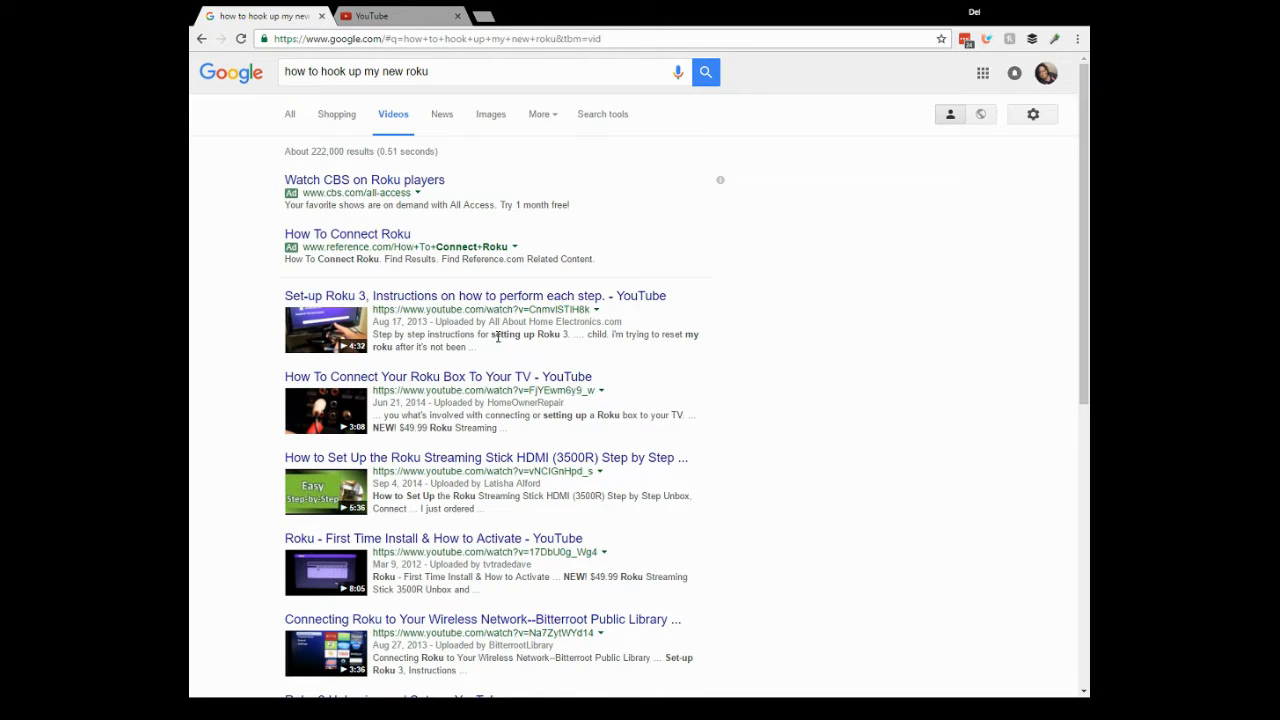
{"action": "mouse_move", "coordinate": [480, 308]}
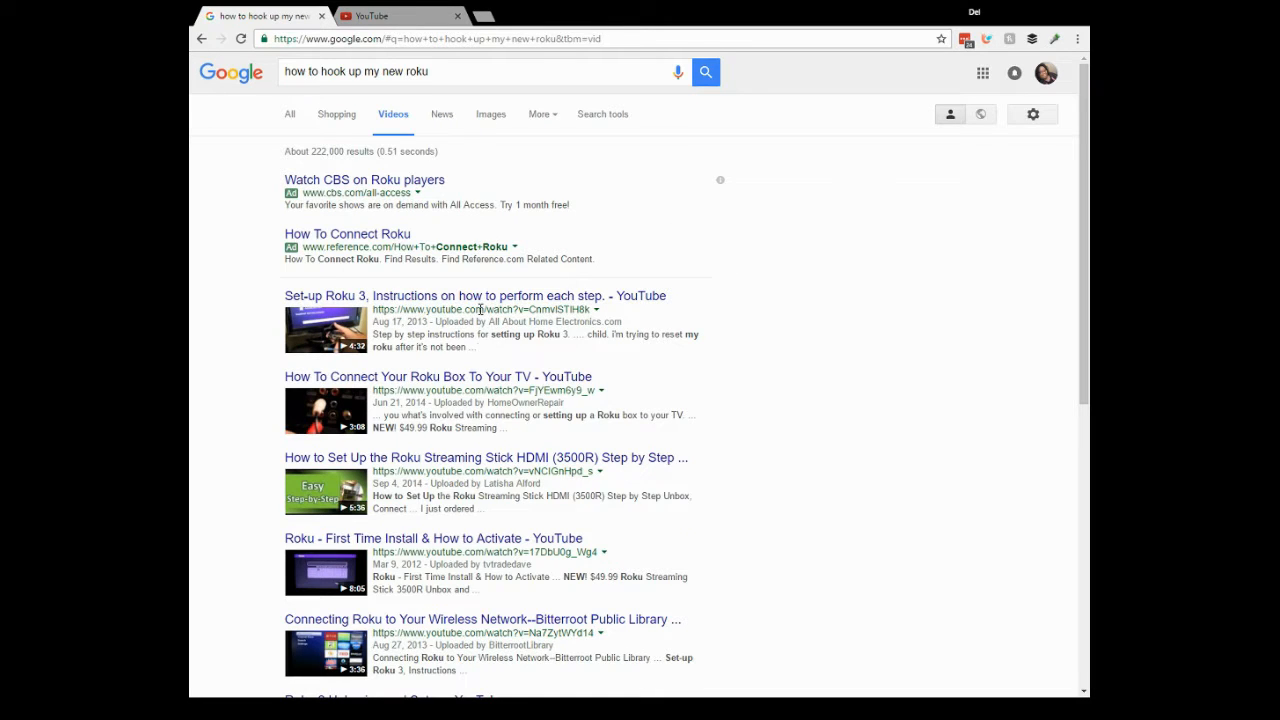
{"action": "mouse_move", "coordinate": [528, 308]}
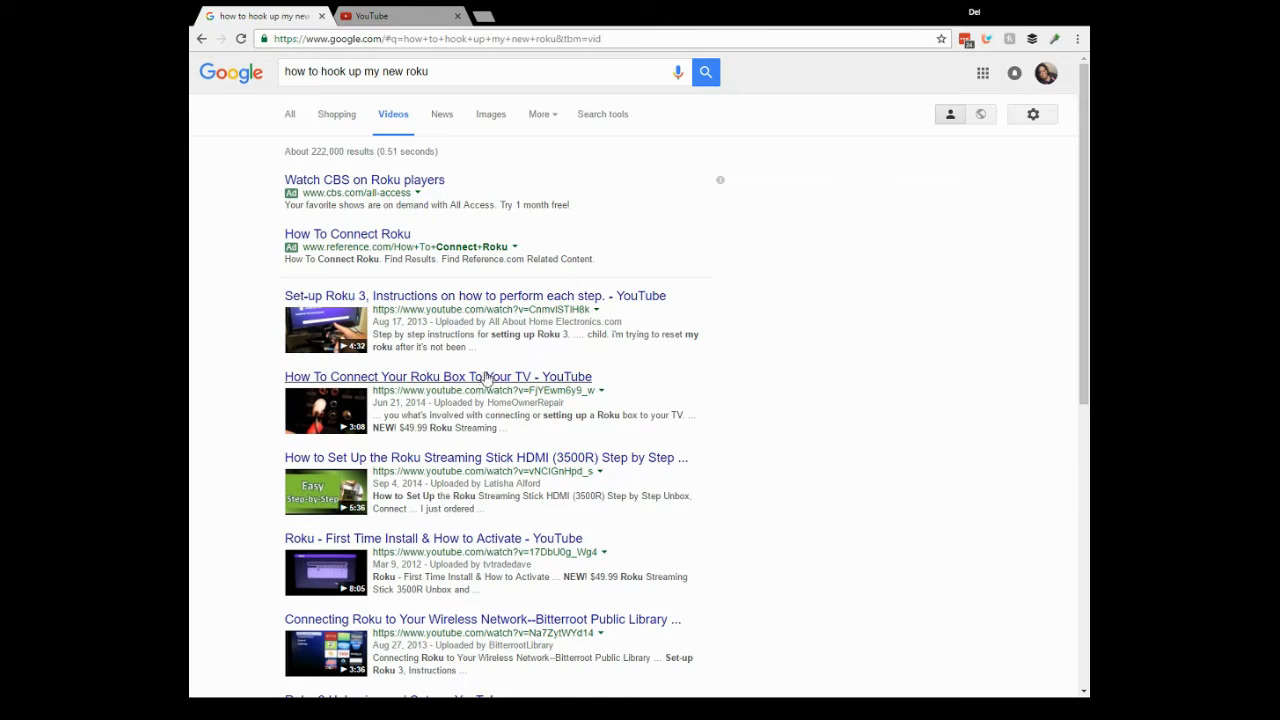
Replace the query with 'how to make a lasagna' and switch back to All results
{"action": "triple_click", "coordinate": [450, 72]}
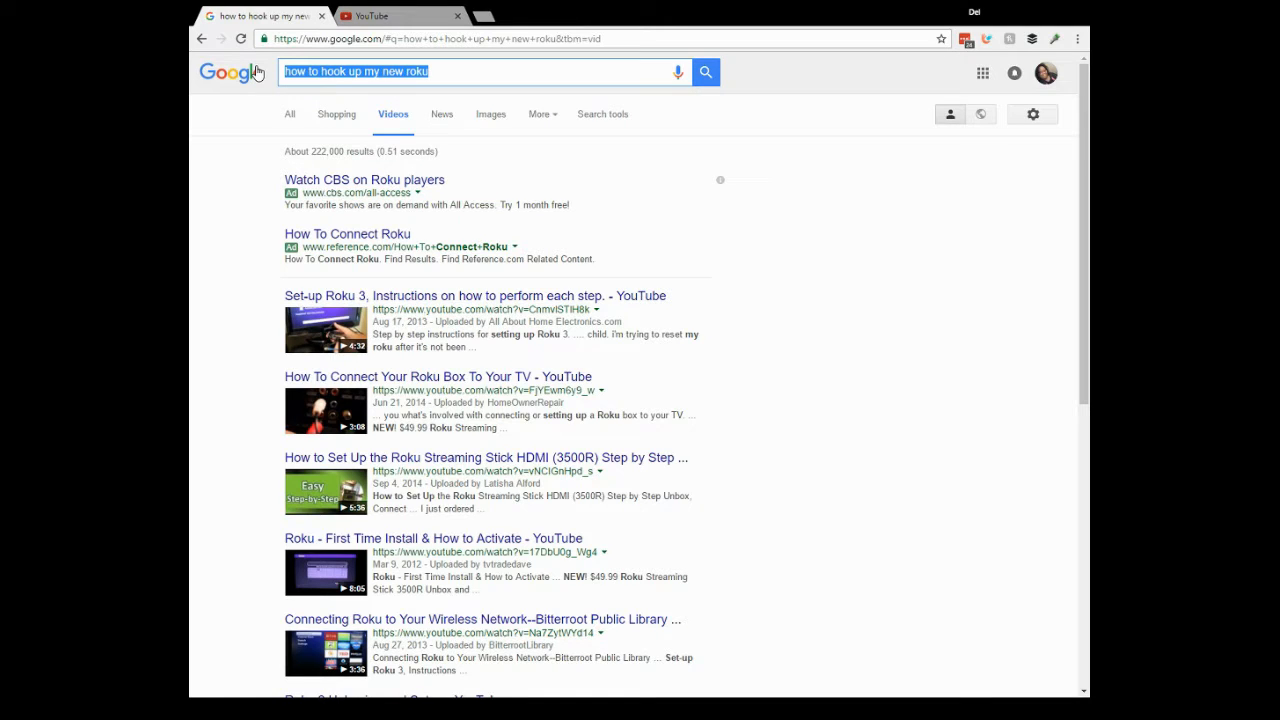
{"action": "type", "text": "how to make a lasagna"}
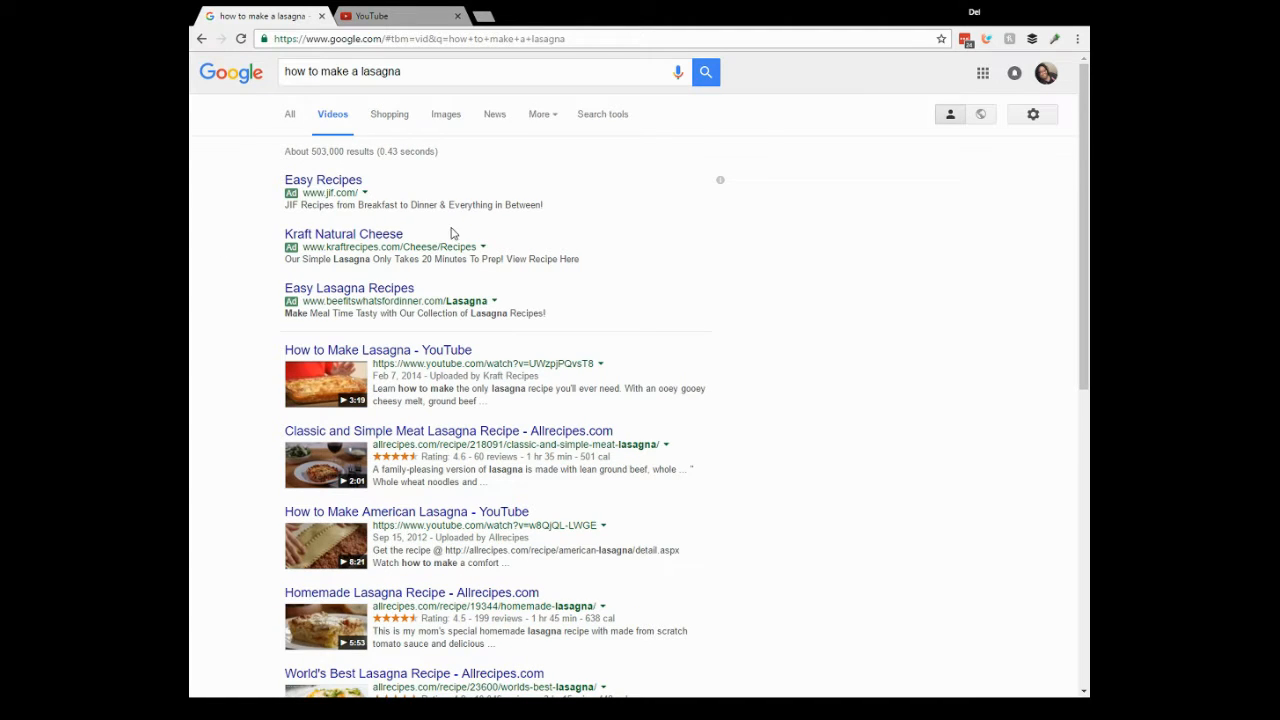
{"action": "mouse_move", "coordinate": [350, 90]}
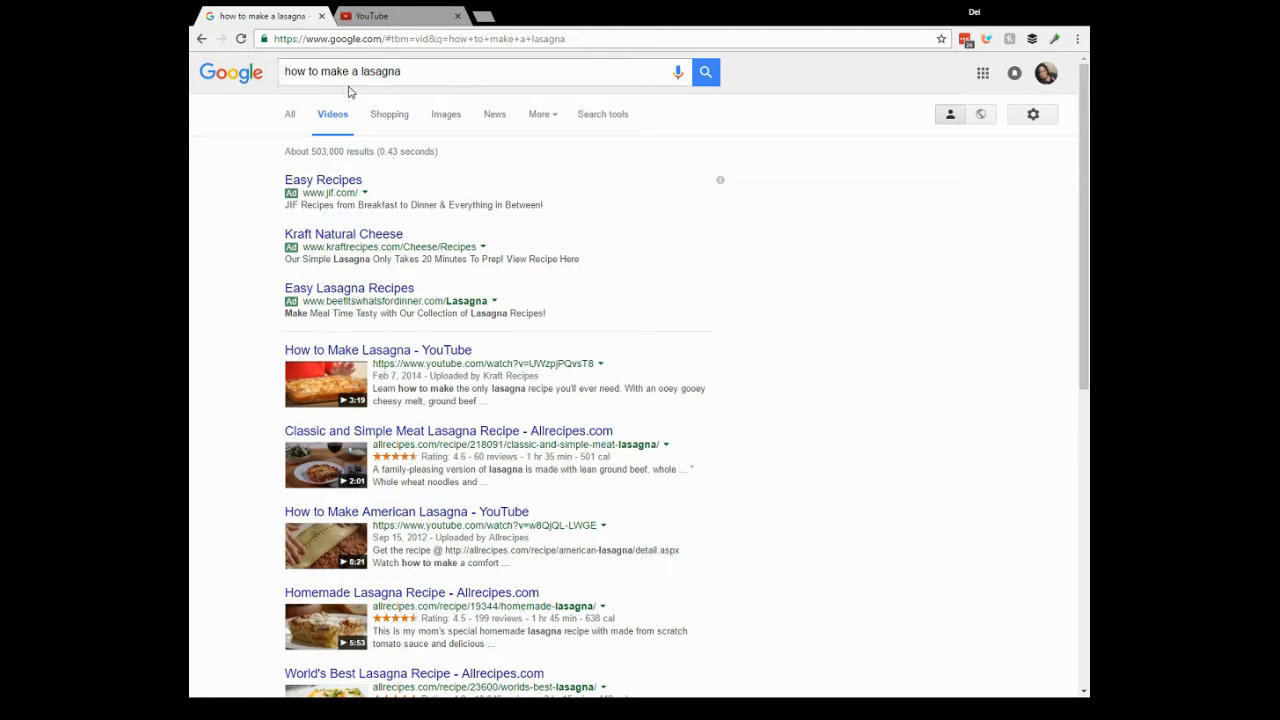
{"action": "mouse_move", "coordinate": [340, 412]}
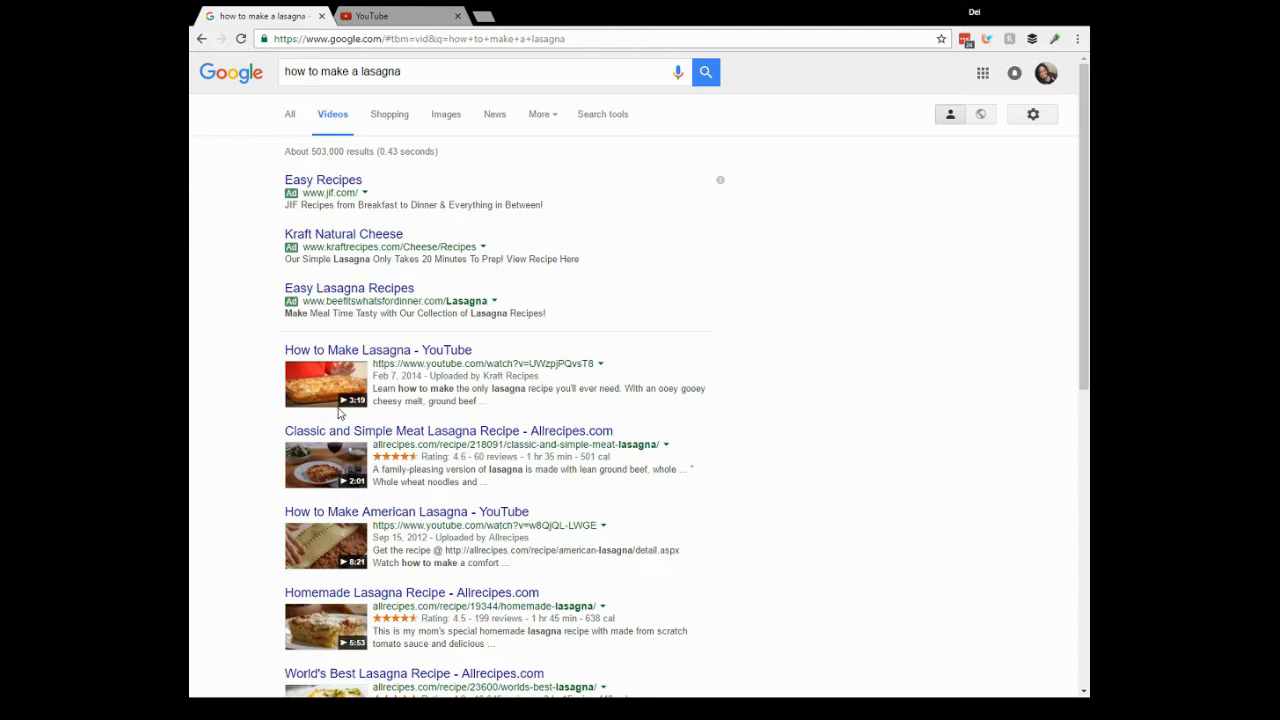
{"action": "mouse_move", "coordinate": [292, 112]}
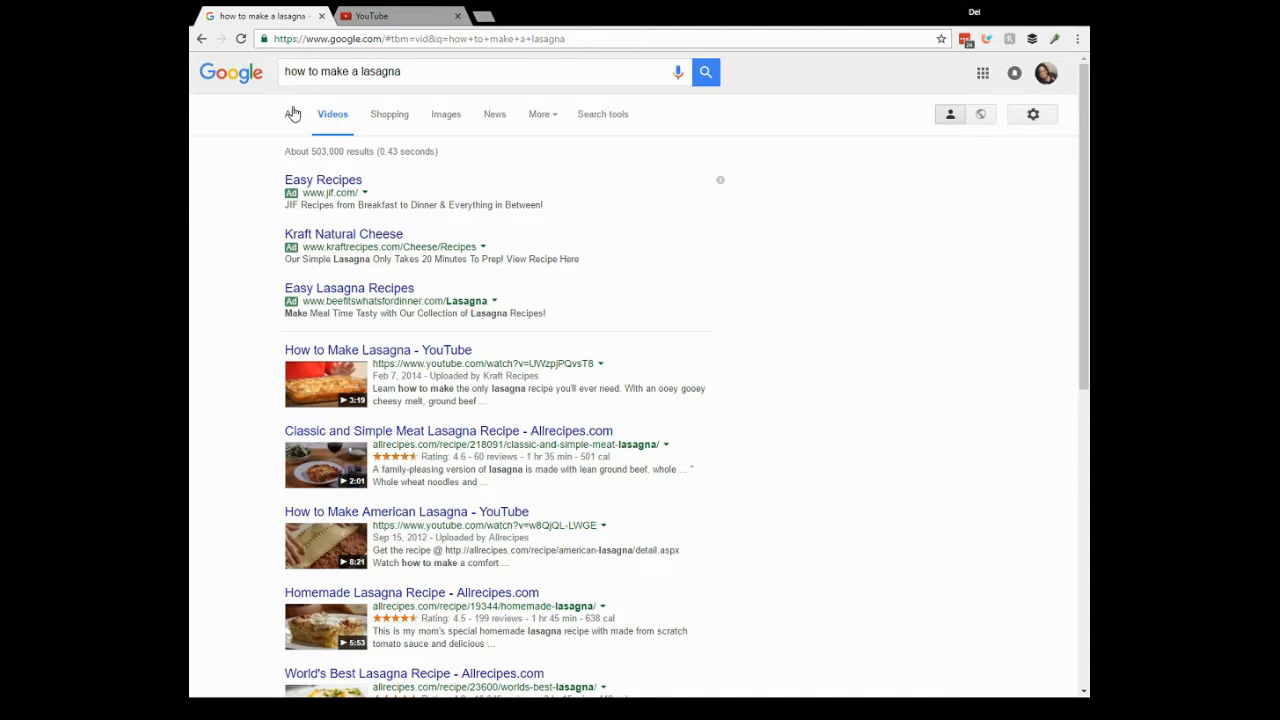
{"action": "left_click", "coordinate": [290, 112]}
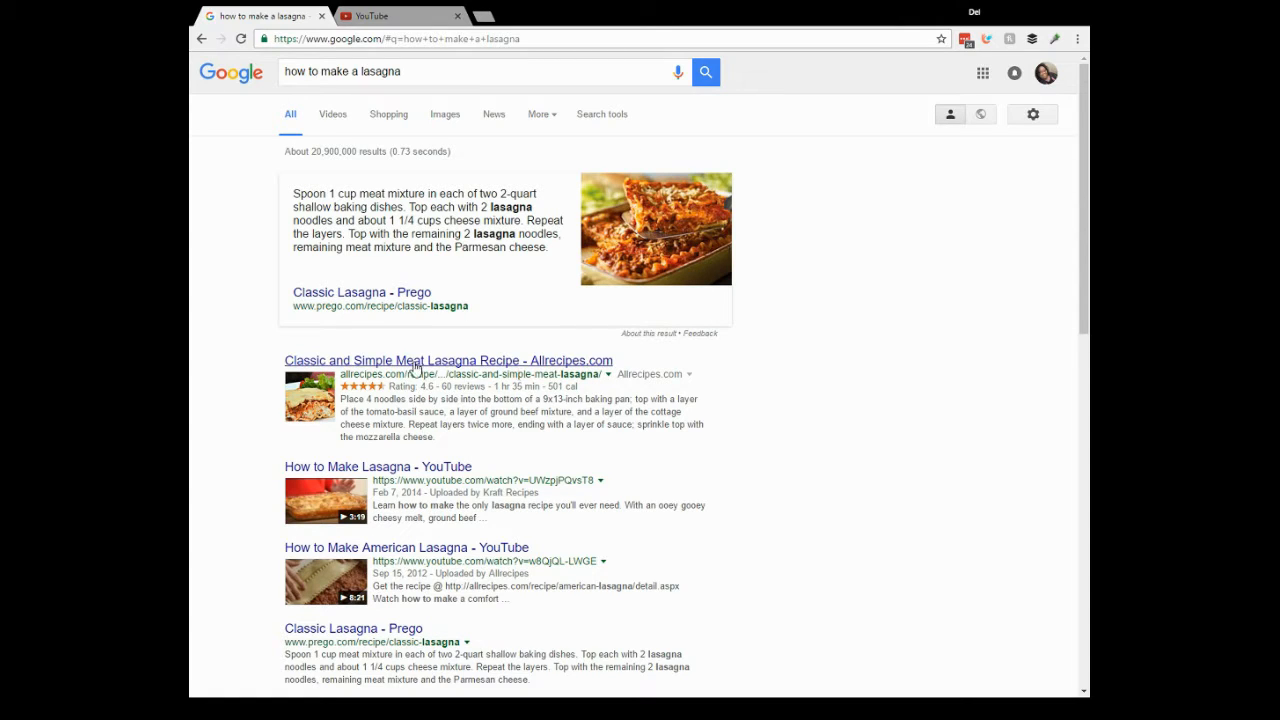
{"action": "mouse_move", "coordinate": [568, 256]}
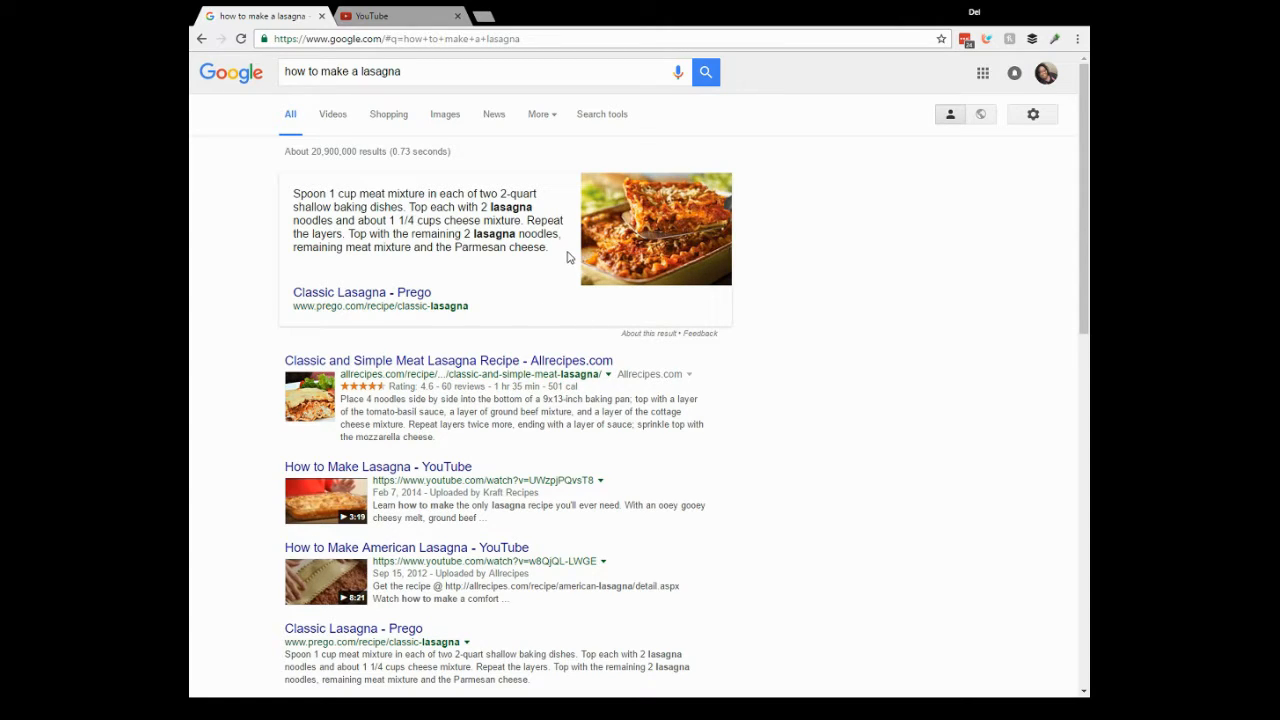
{"action": "mouse_move", "coordinate": [512, 190]}
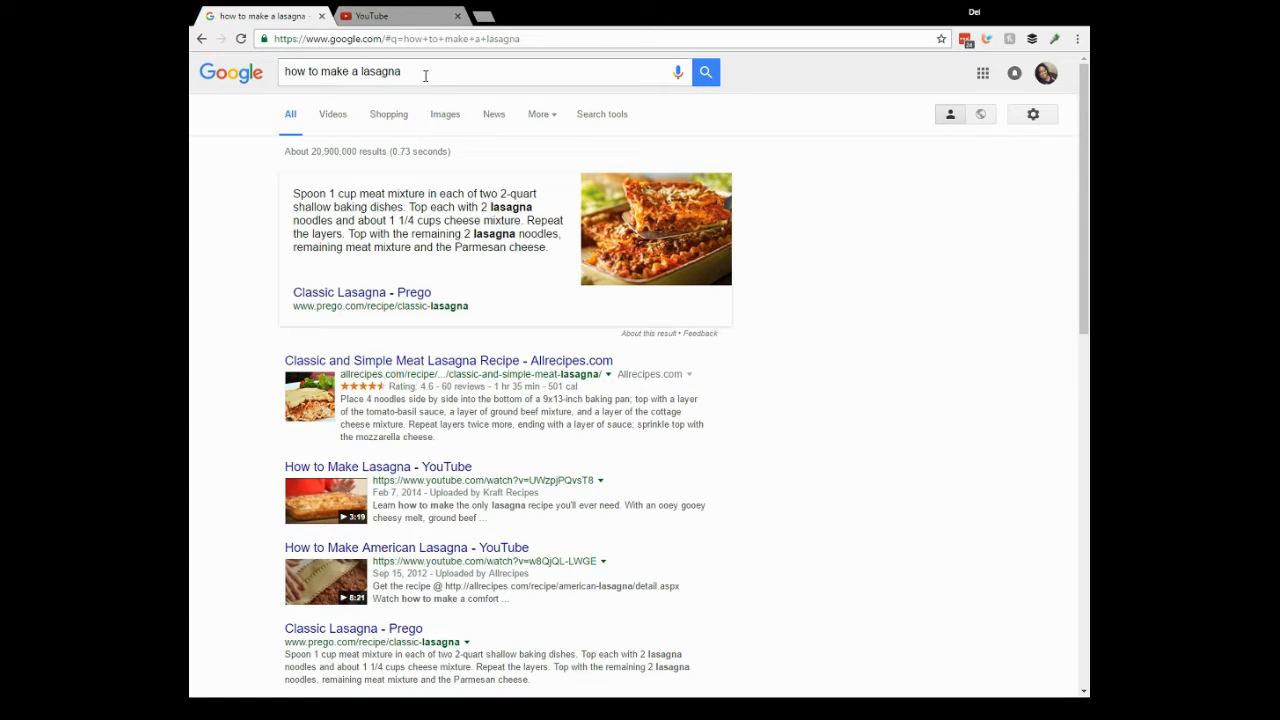
Search 'how to find profitable items to sell on ebay' and filter to Videos results
{"action": "left_click", "coordinate": [400, 72]}
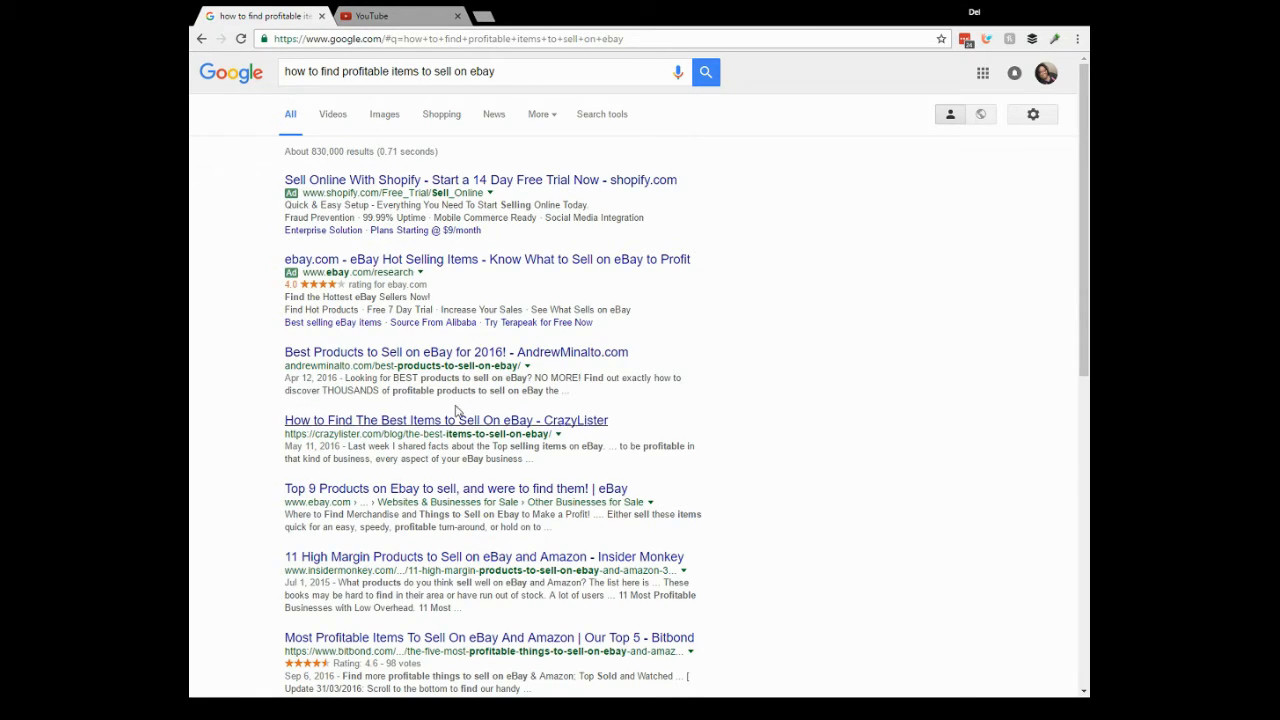
{"action": "left_click", "coordinate": [332, 114]}
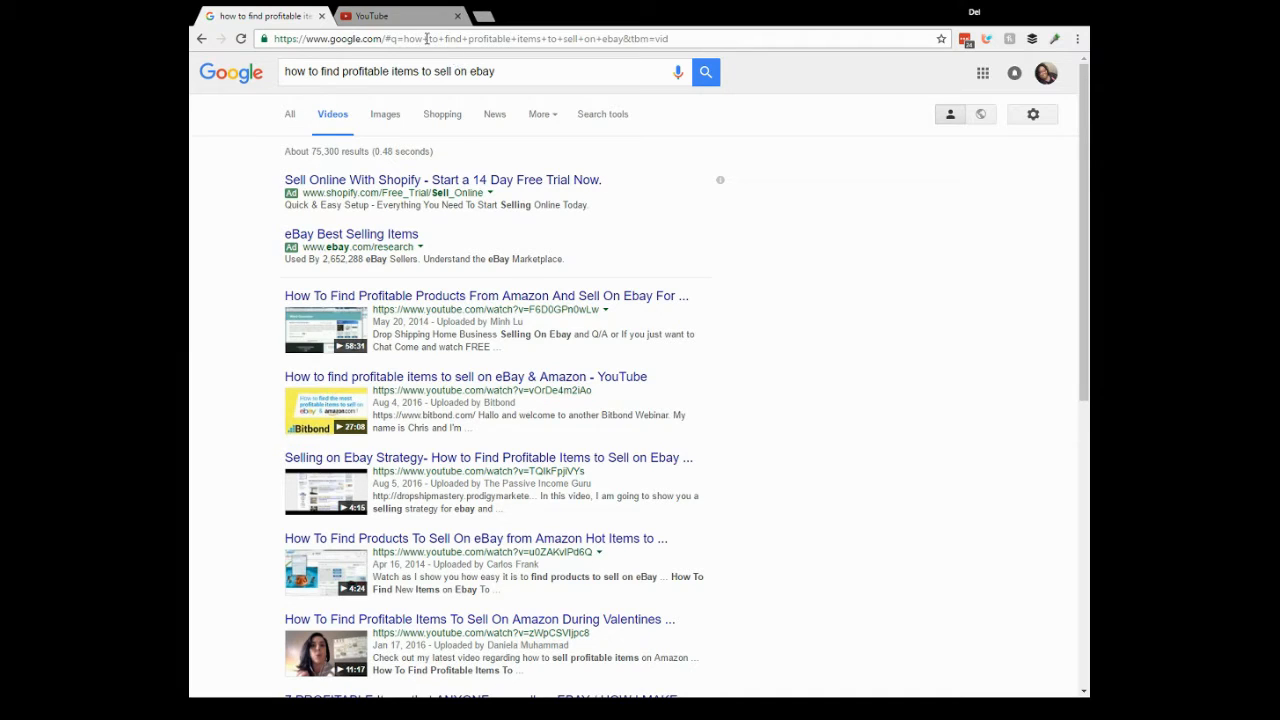
{"action": "mouse_move", "coordinate": [408, 20]}
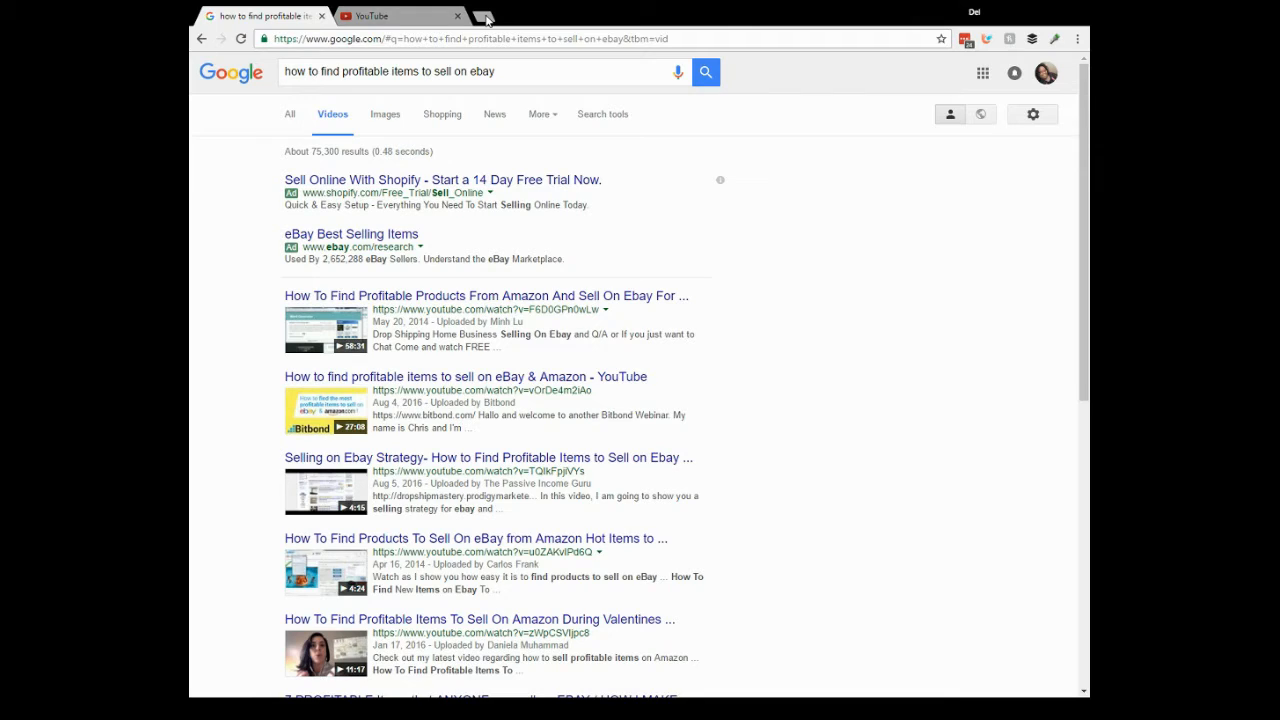
Go to facebook.com in a new tab and start typing 'lasagna' in Facebook search
{"action": "left_click", "coordinate": [484, 16]}
{"action": "type", "text": "faceb"}
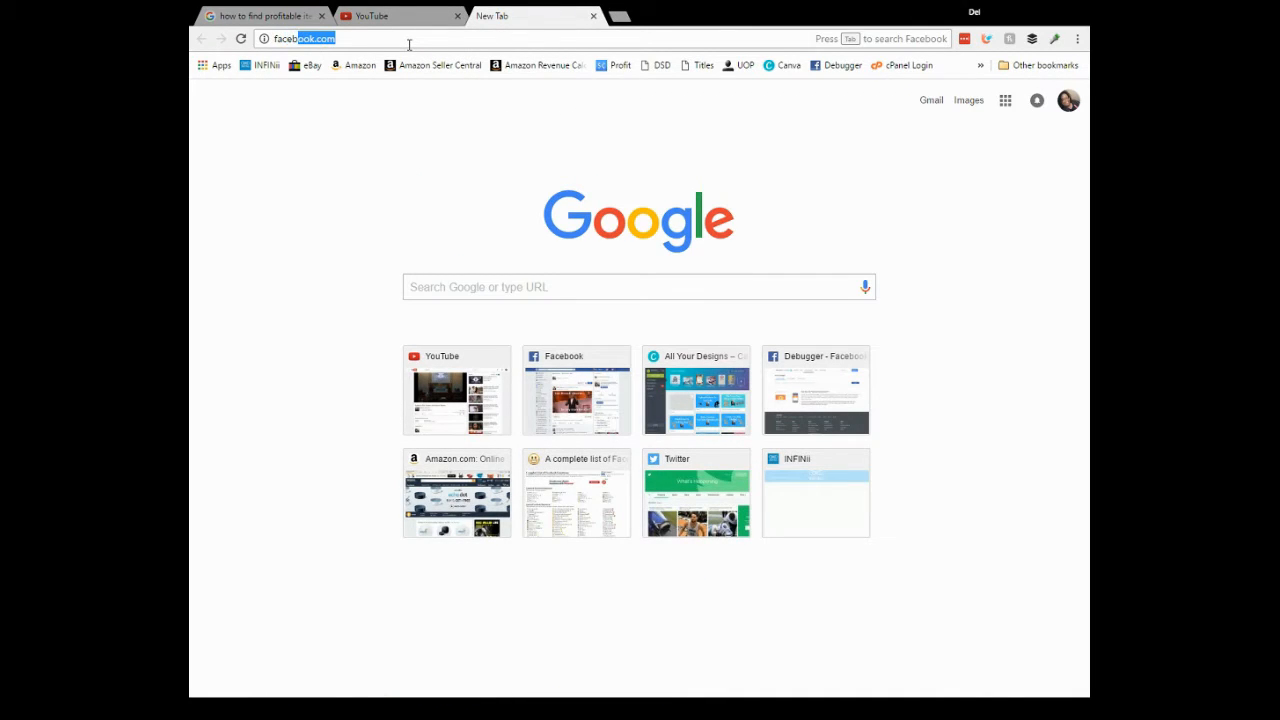
{"action": "key", "text": "Return"}
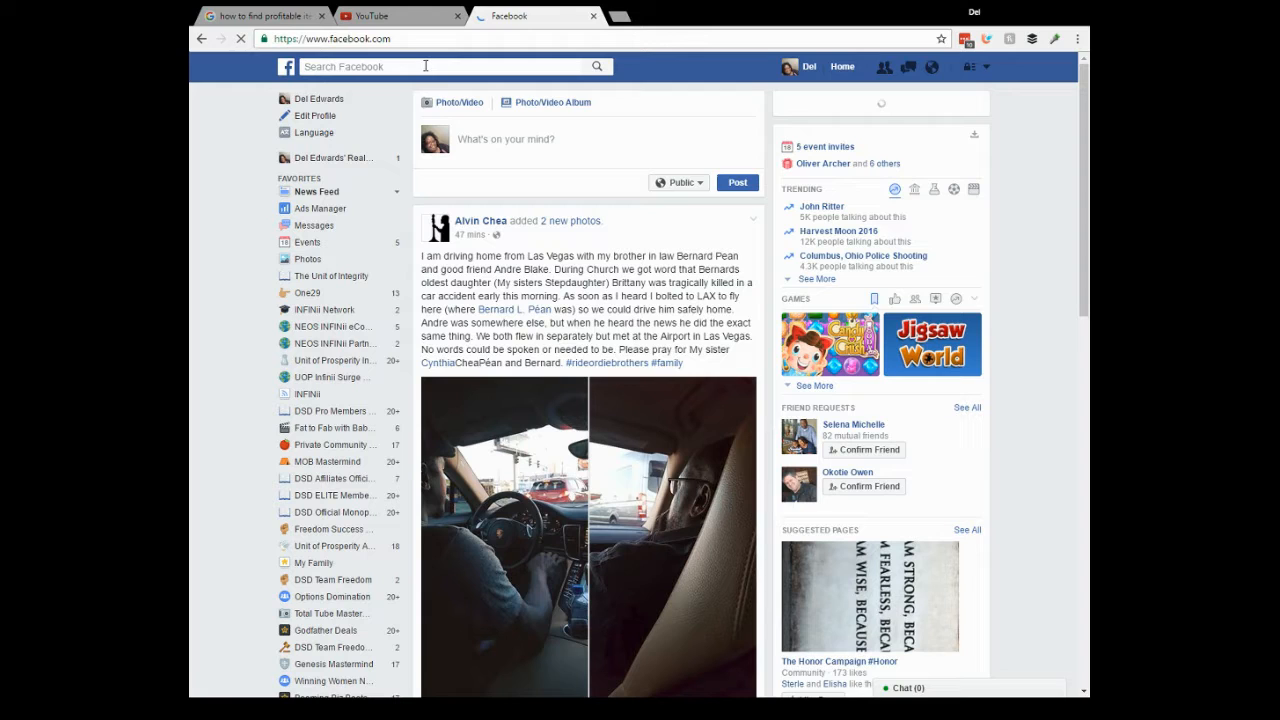
{"action": "left_click", "coordinate": [440, 66]}
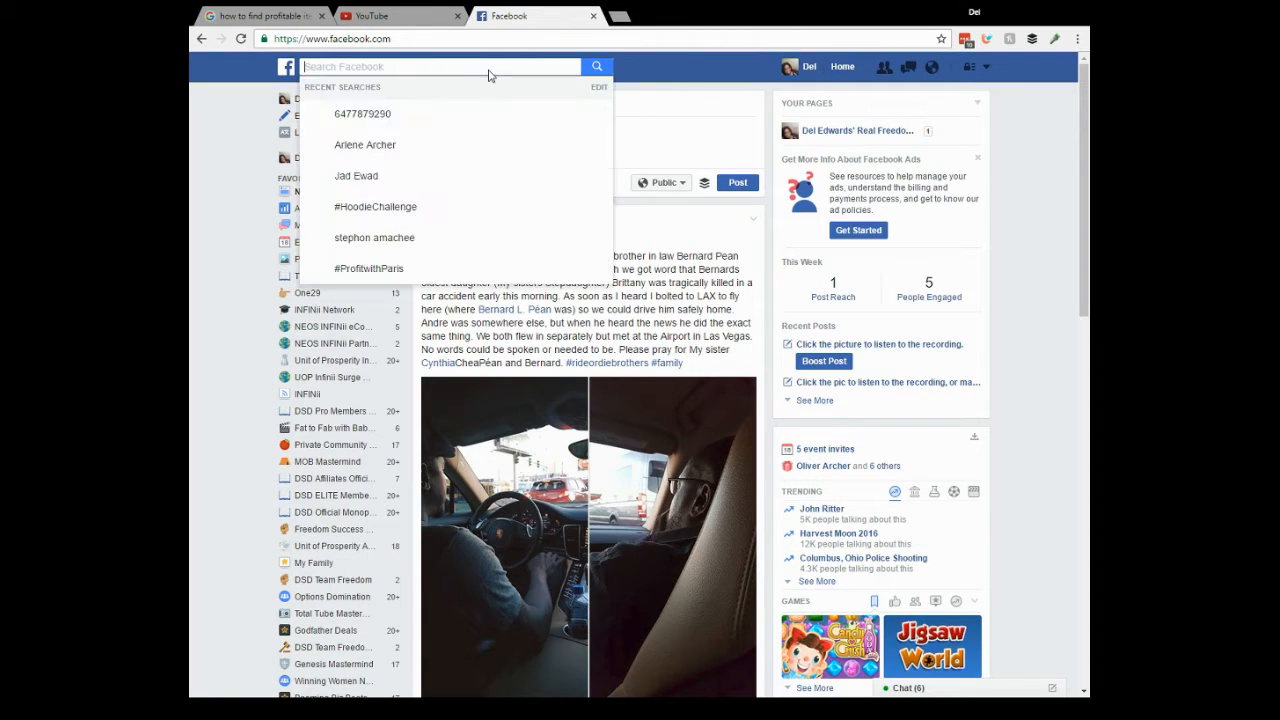
{"action": "type", "text": "lasagna"}
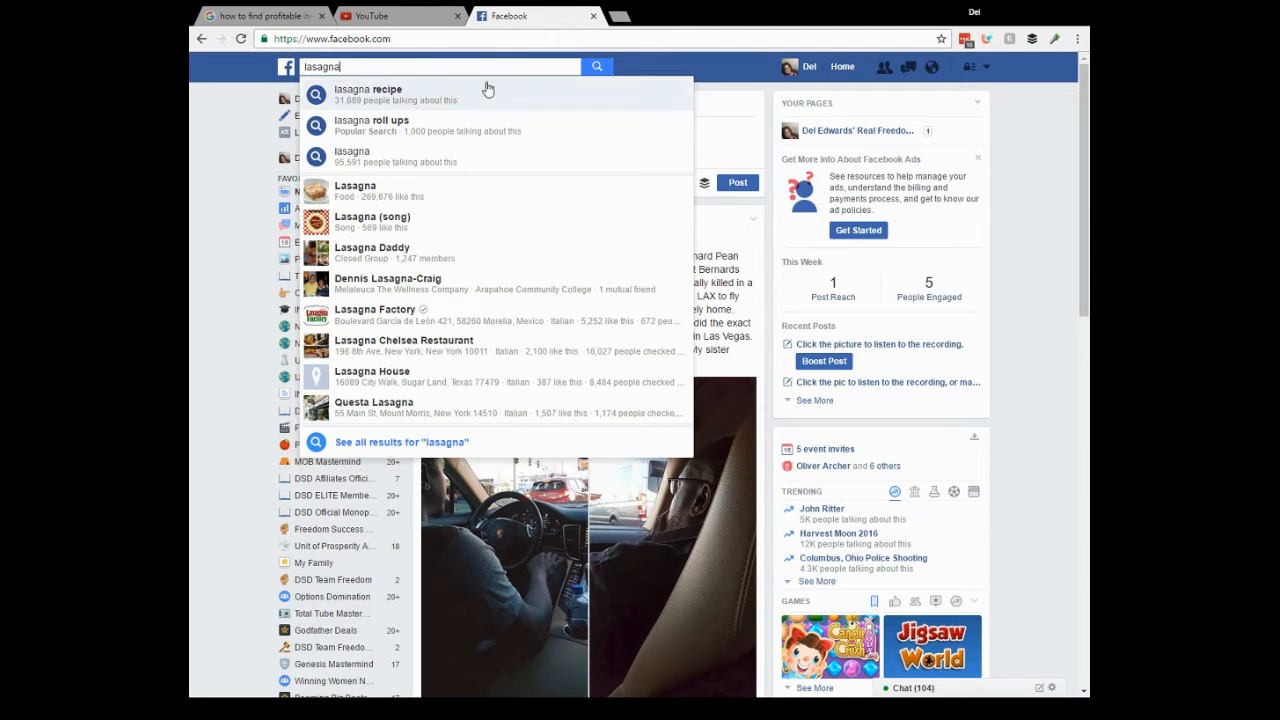
Choose the 'lasagna recipe' suggestion to show its Facebook search results
{"action": "left_click", "coordinate": [370, 88]}
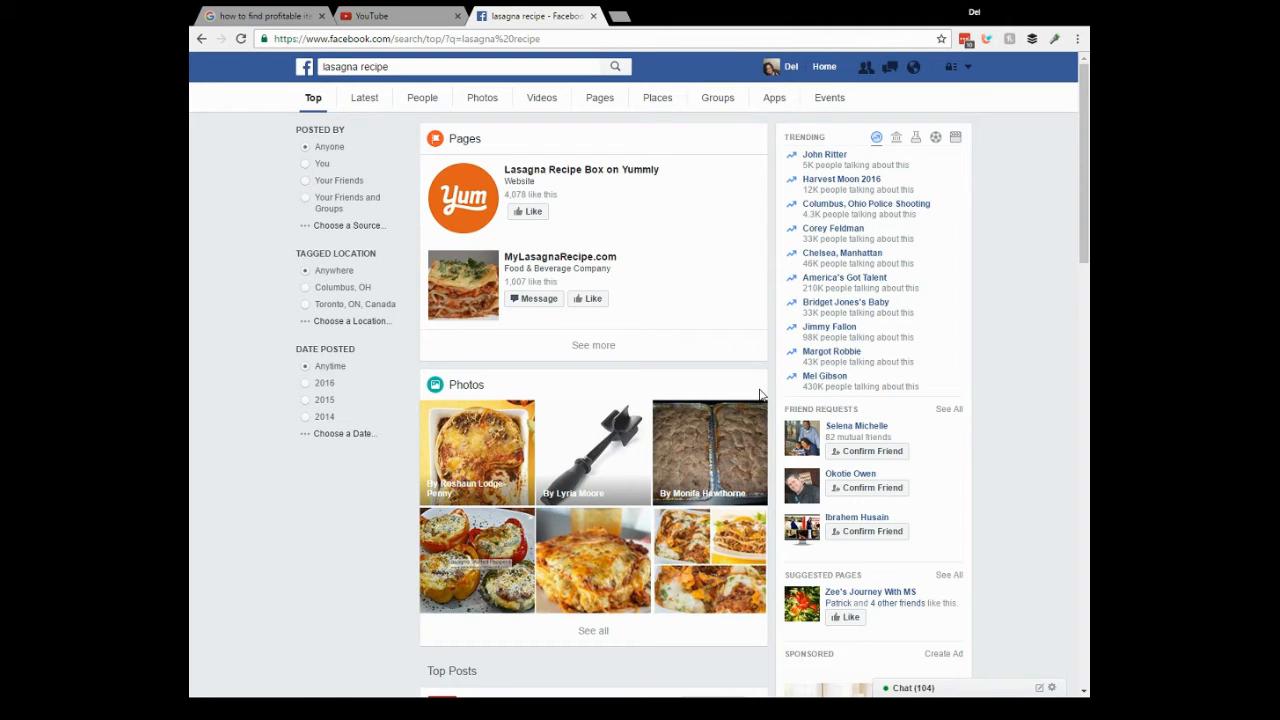
{"action": "mouse_move", "coordinate": [762, 392]}
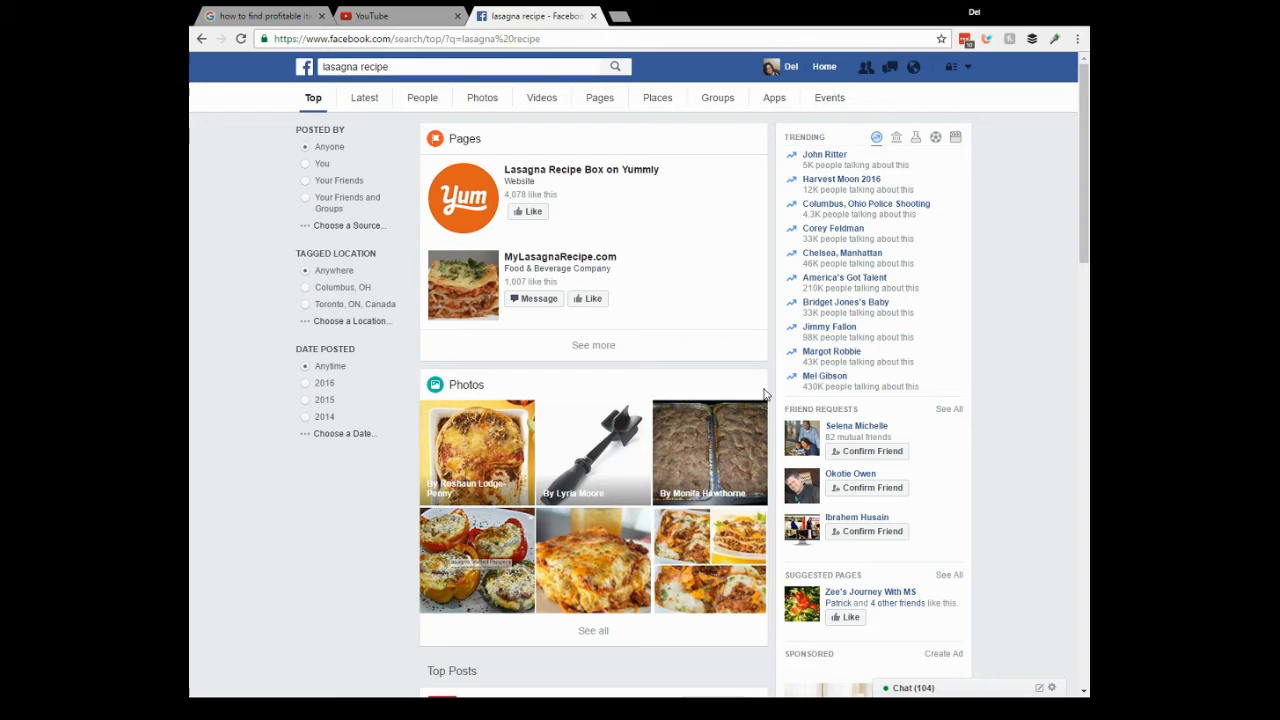